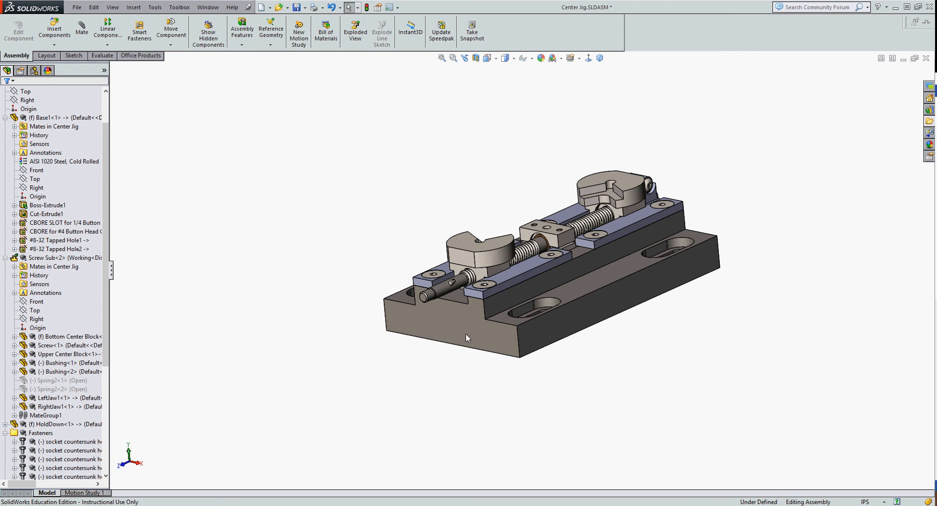
mouse_move(478, 273)
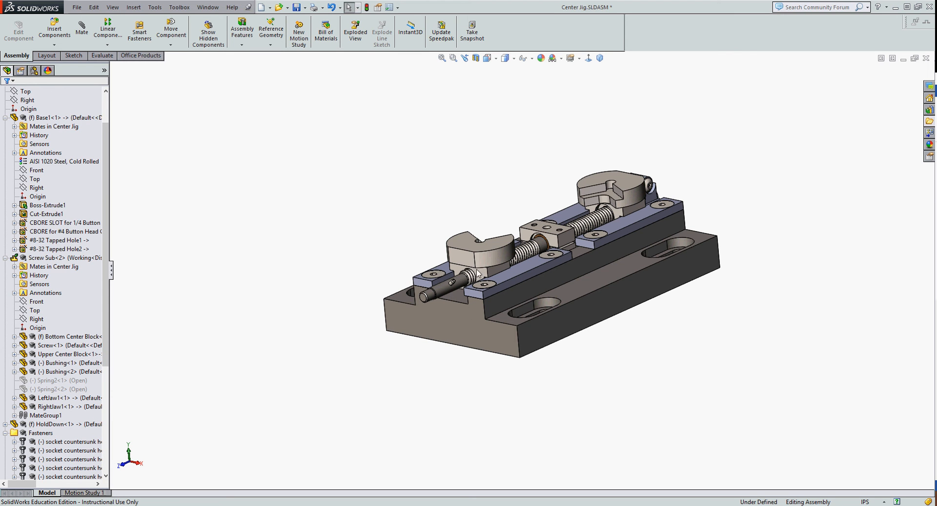
mouse_move(562, 250)
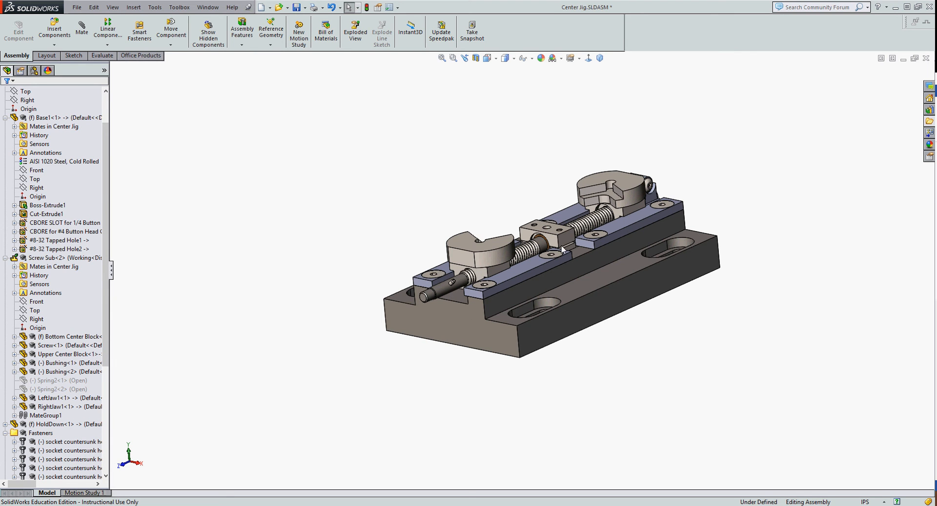
mouse_move(654, 196)
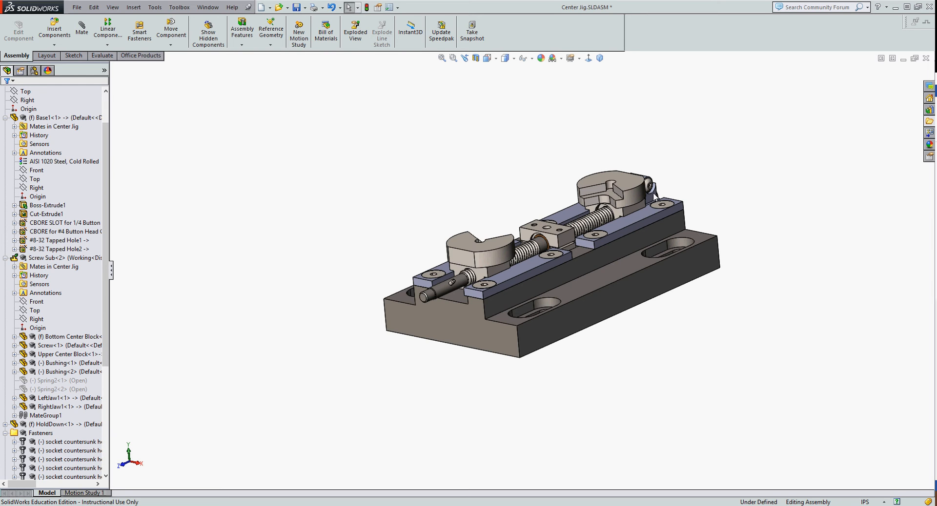
mouse_move(461, 309)
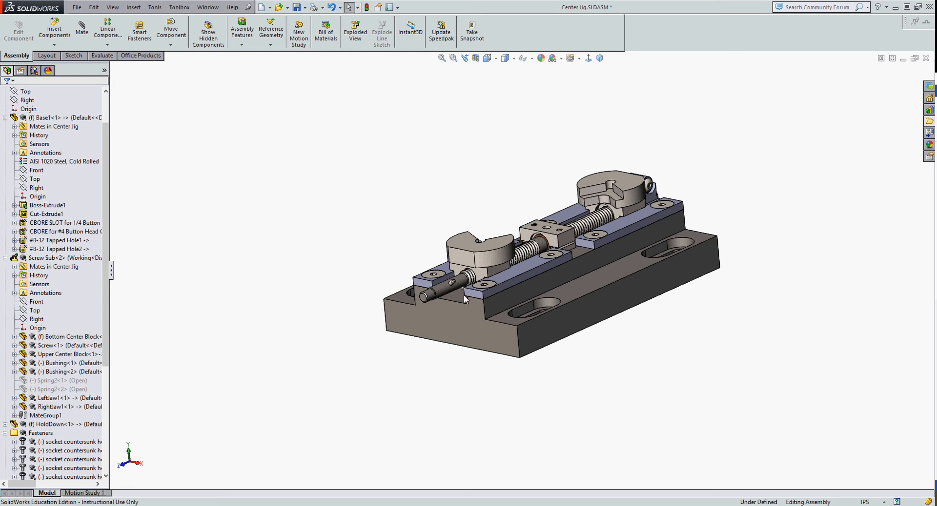
mouse_move(583, 240)
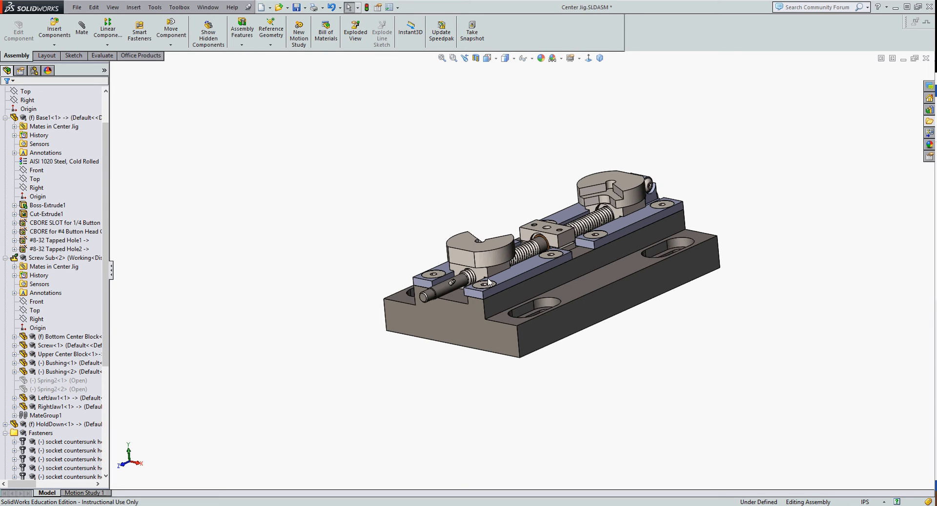
mouse_move(444, 331)
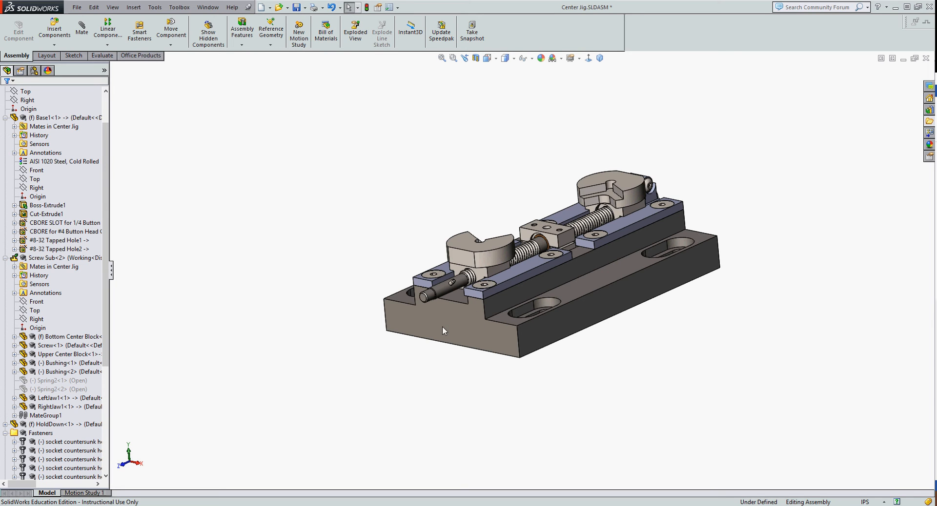
mouse_move(449, 315)
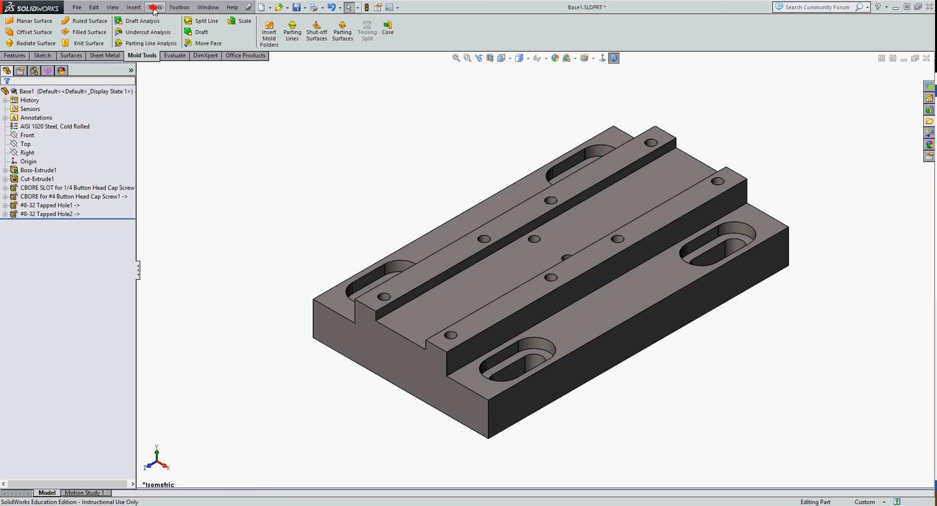
In Base1's Tools > Equations, add a global variable named SlotWidth with value 0.75.
left_click(154, 7)
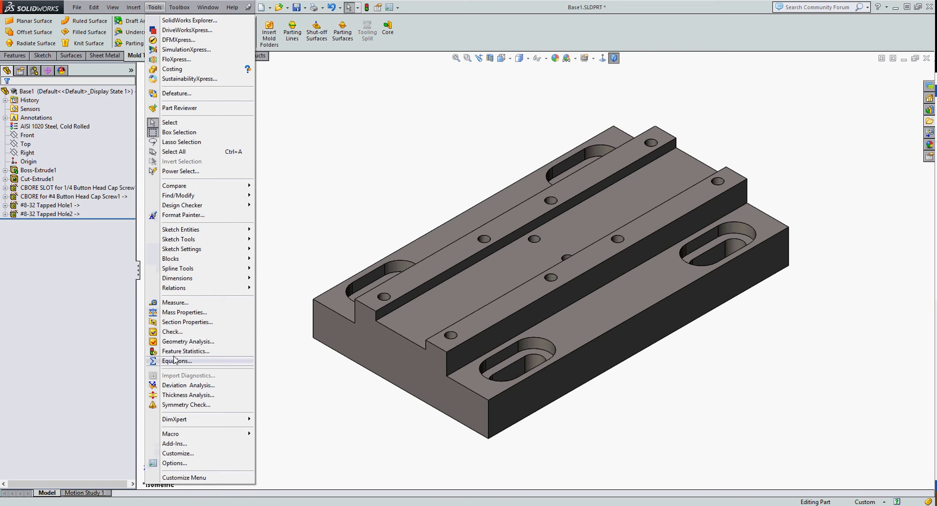
left_click(177, 361)
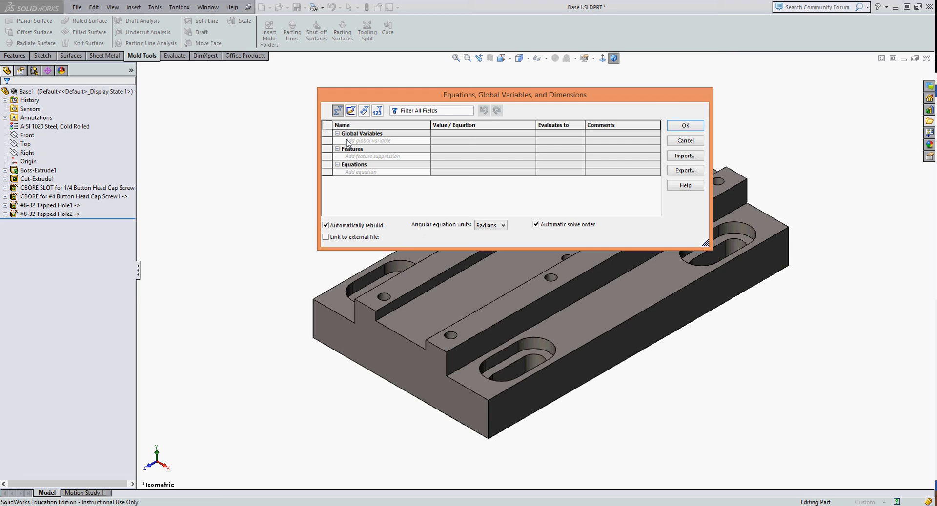
left_click(371, 141)
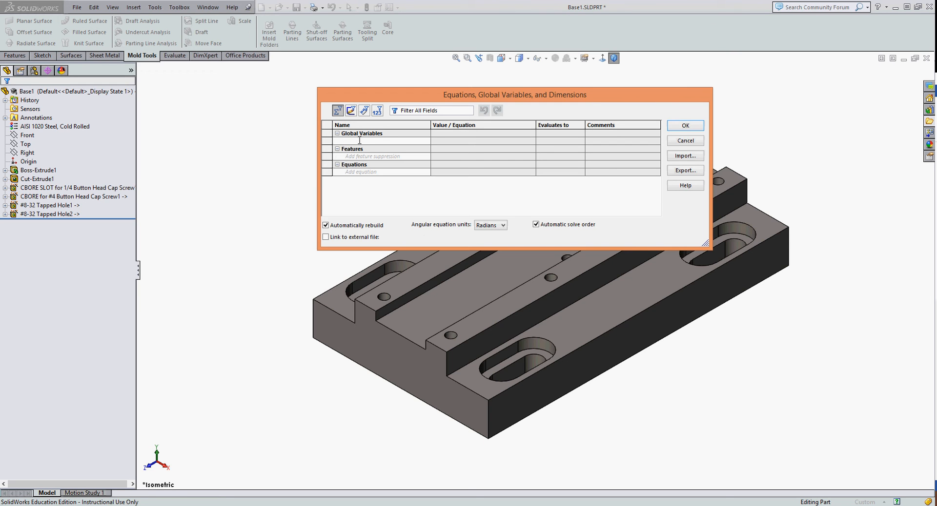
type("\"Slot\"")
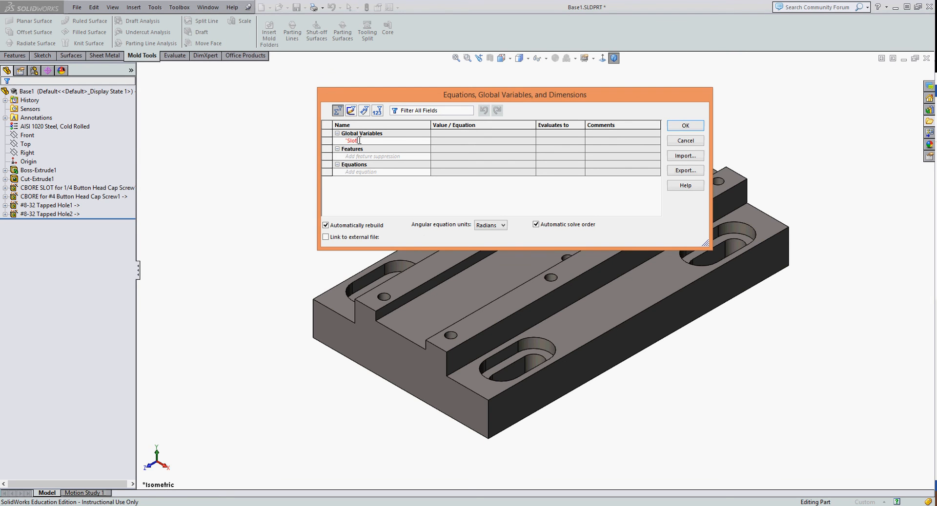
type("Width")
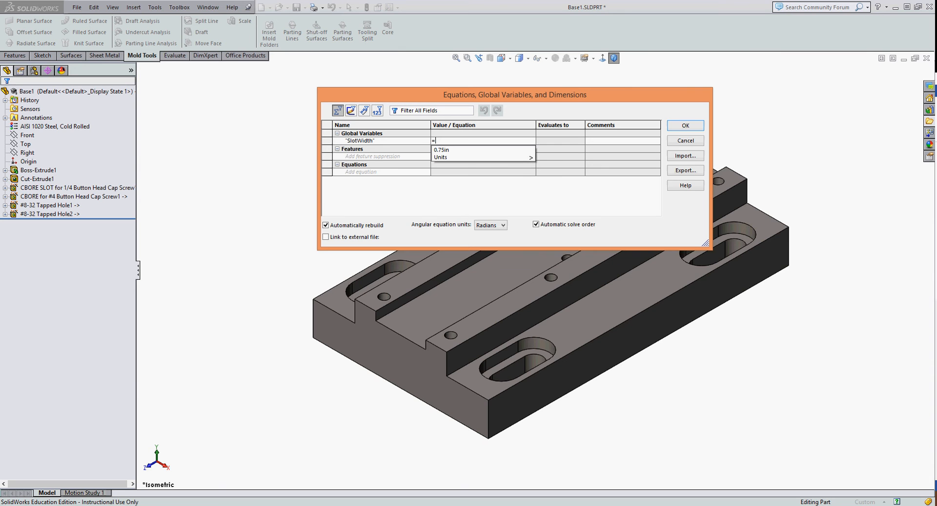
type("0.75")
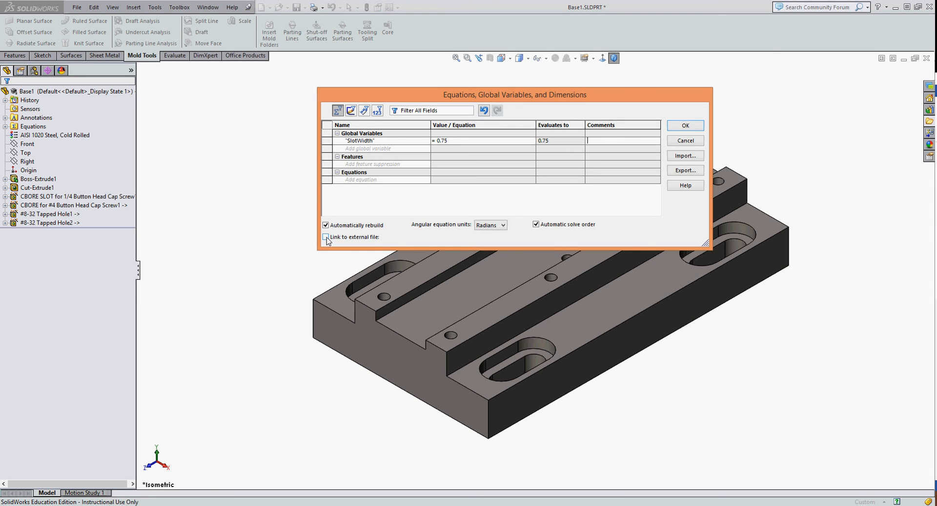
Link the SlotWidth equation to a new external file C:\CJ2\equations.txt and close the editor.
left_click(326, 237)
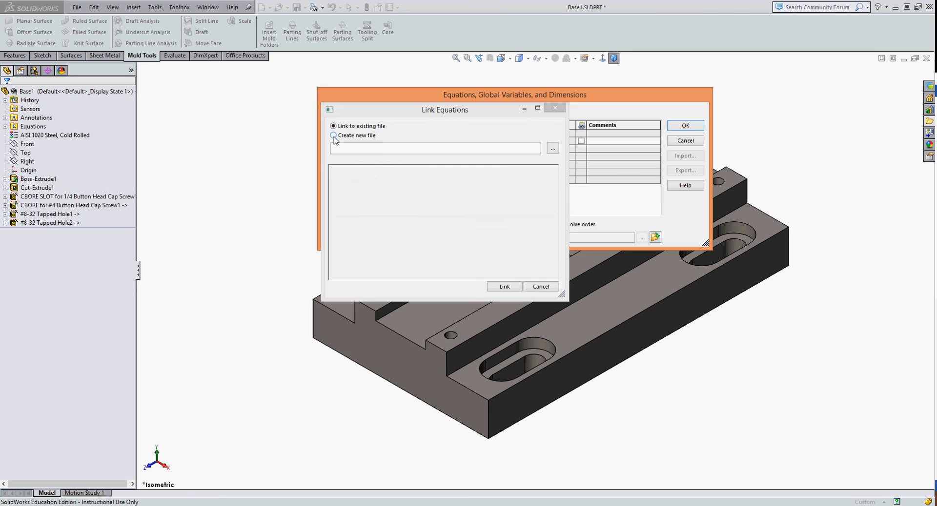
left_click(333, 136)
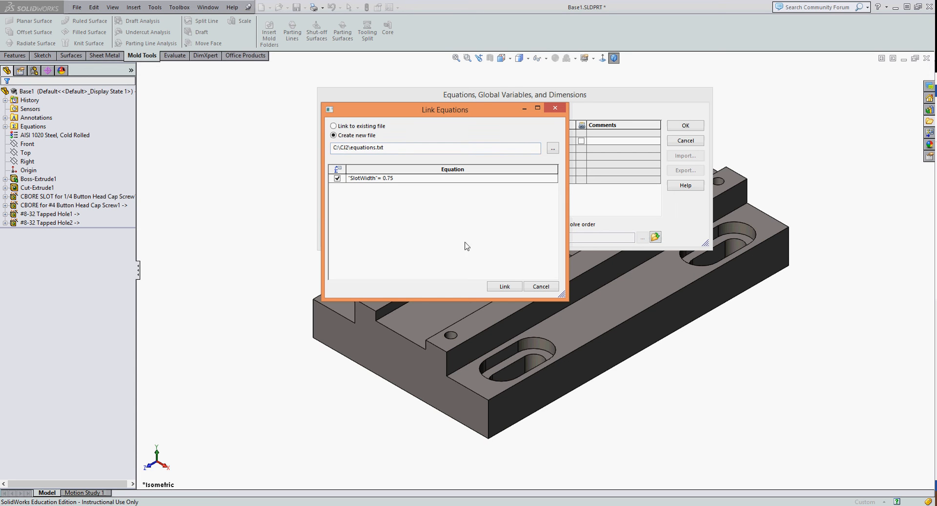
mouse_move(354, 185)
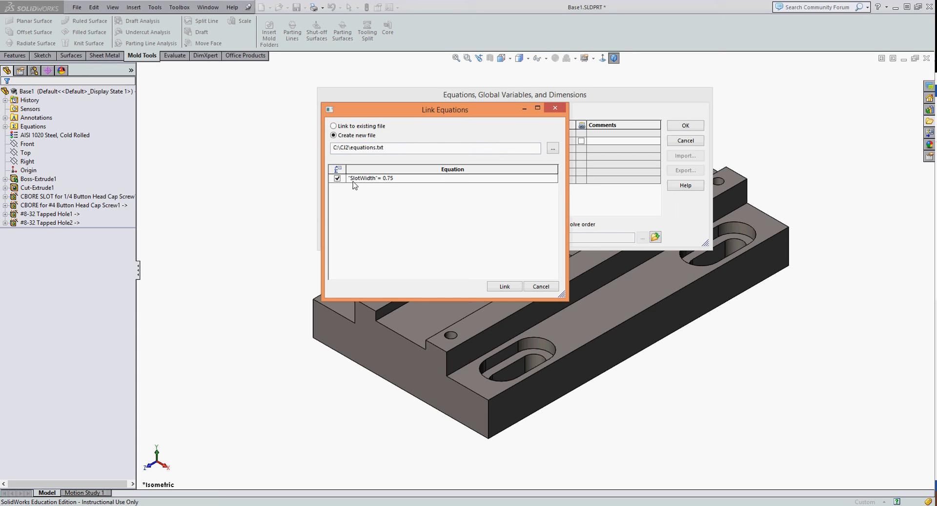
mouse_move(364, 185)
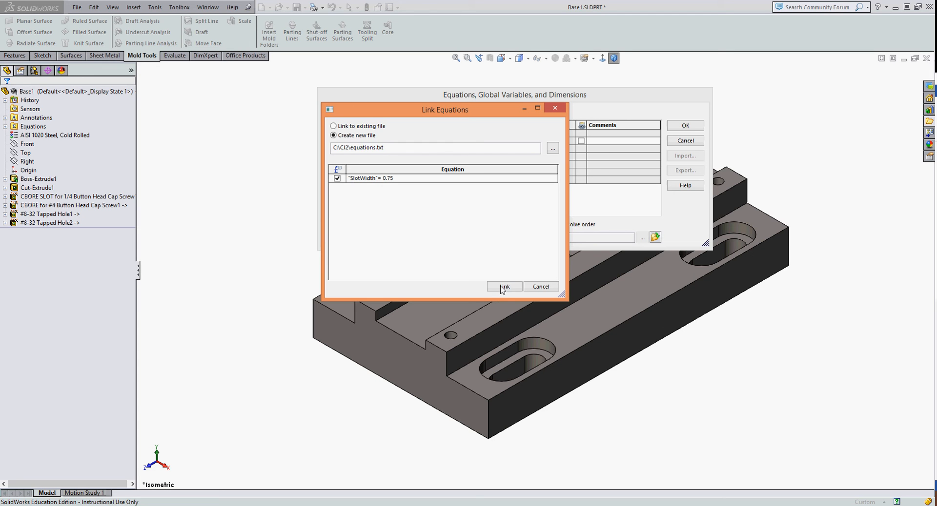
left_click(503, 288)
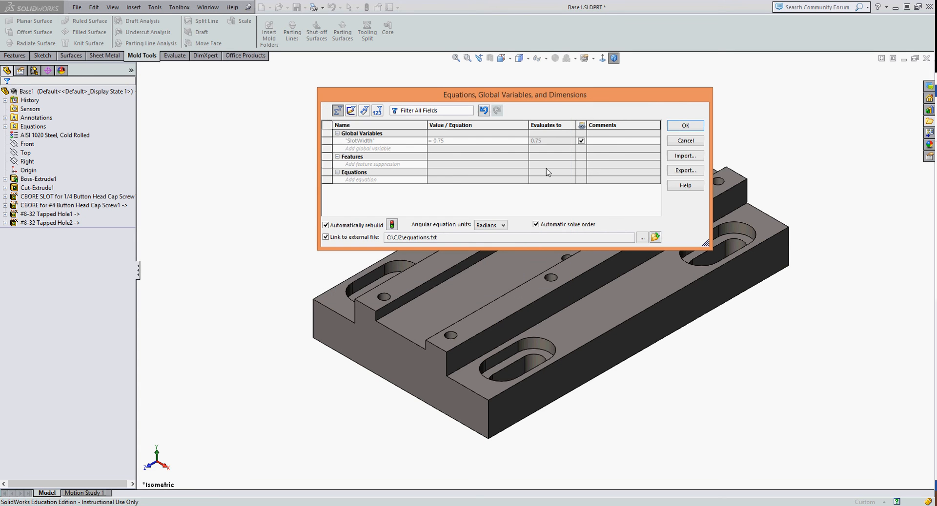
left_click(685, 125)
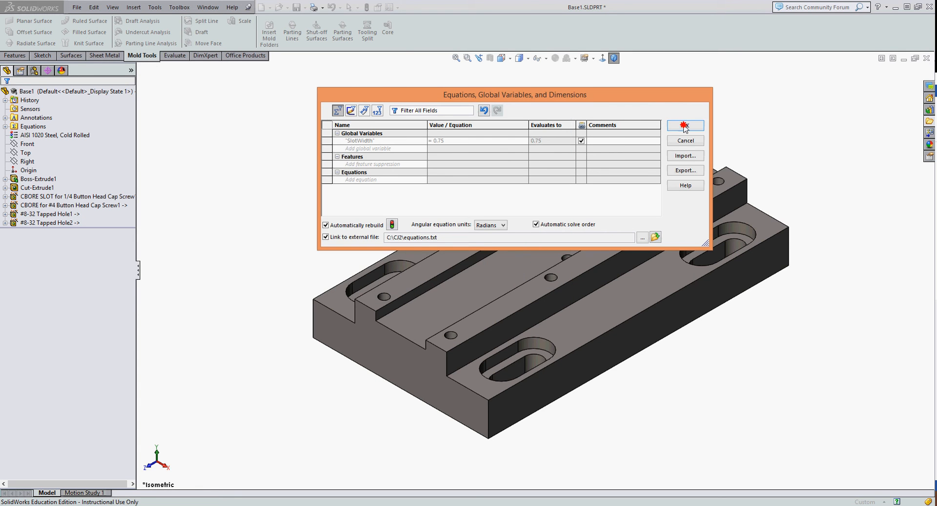
left_click(684, 126)
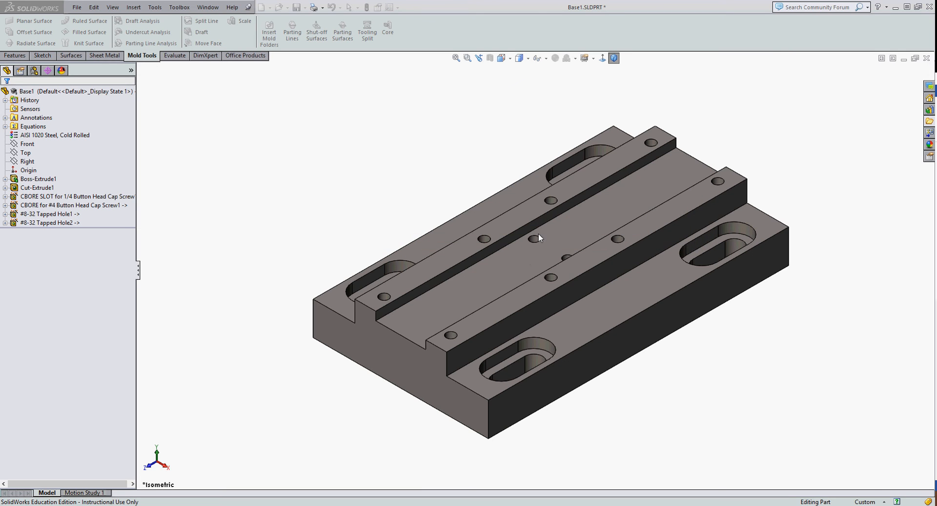
Rename Base1's 0.750 in slot width dimension to SlotWidth.
left_click(529, 250)
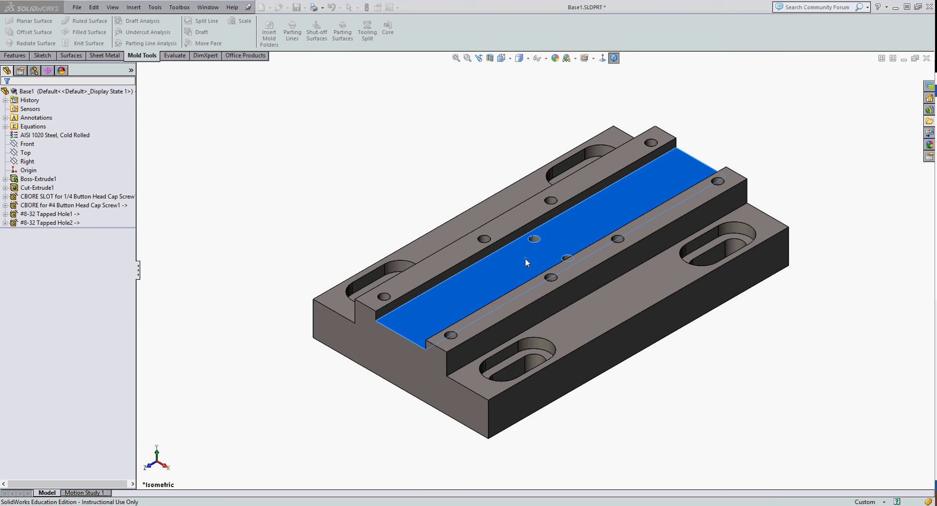
left_click(38, 179)
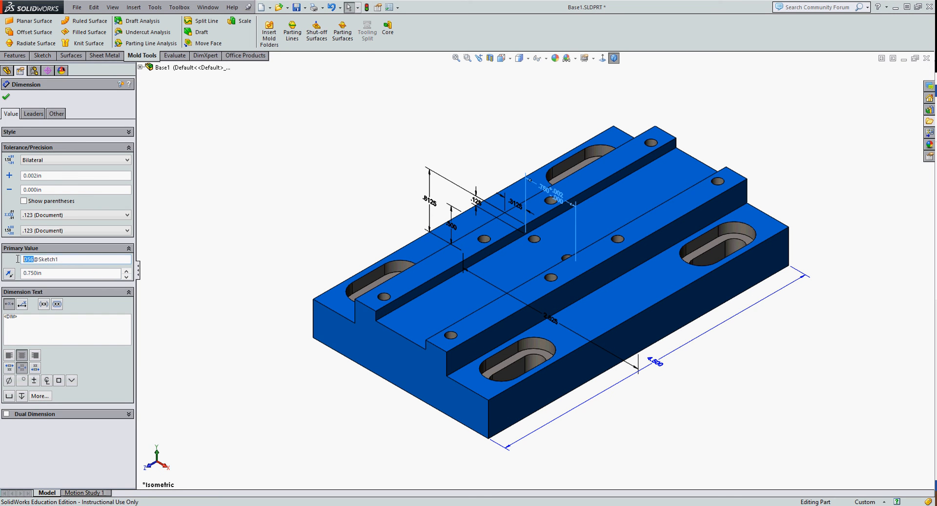
type("SlotWidth")
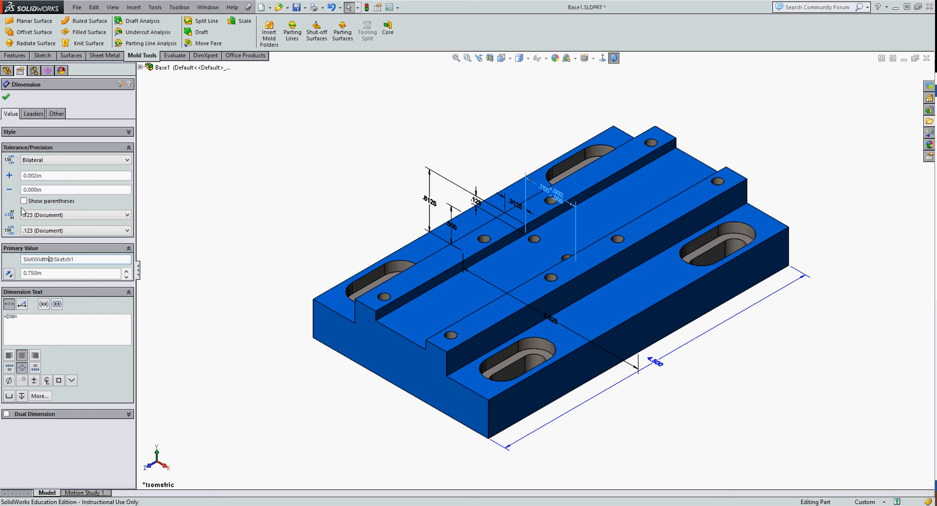
left_click(6, 97)
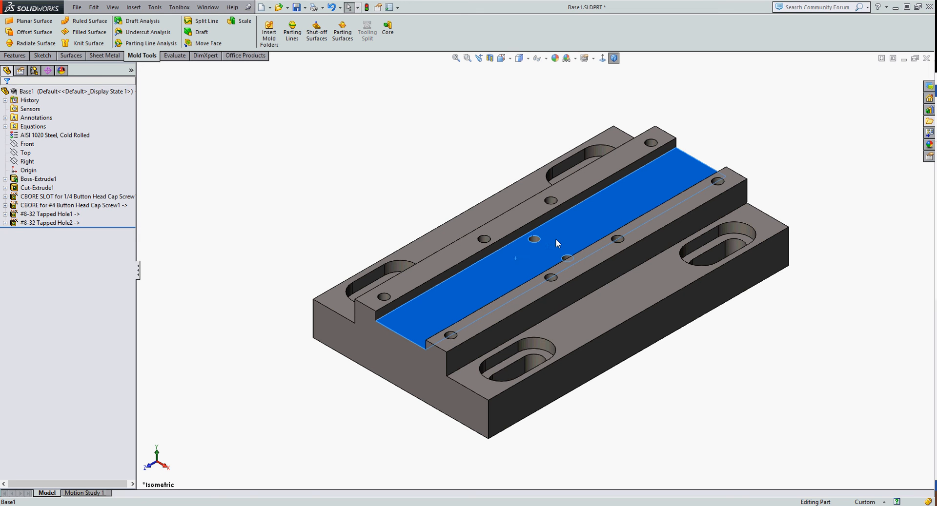
Set the slot width dimension equal to global variable SlotWidth, keeping its +0.002/−0.000 tolerance.
left_click(38, 179)
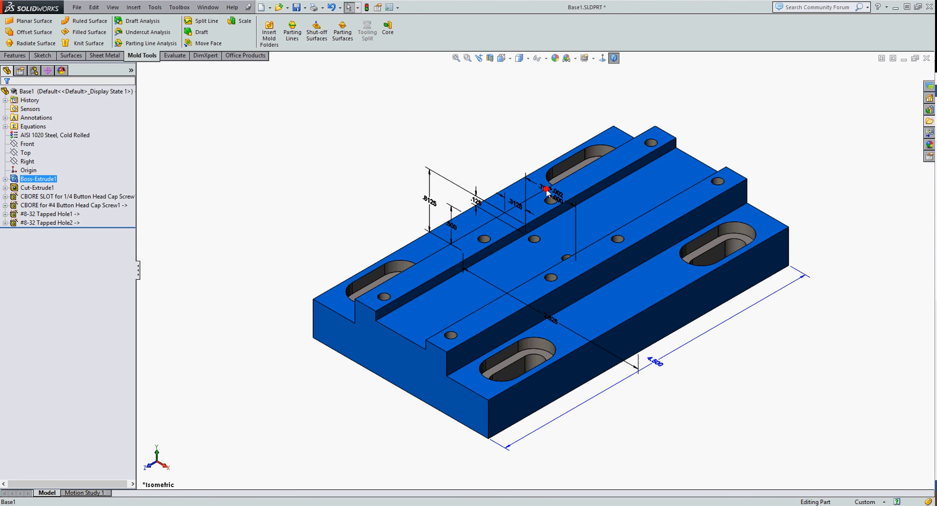
double_click(549, 197)
type("=")
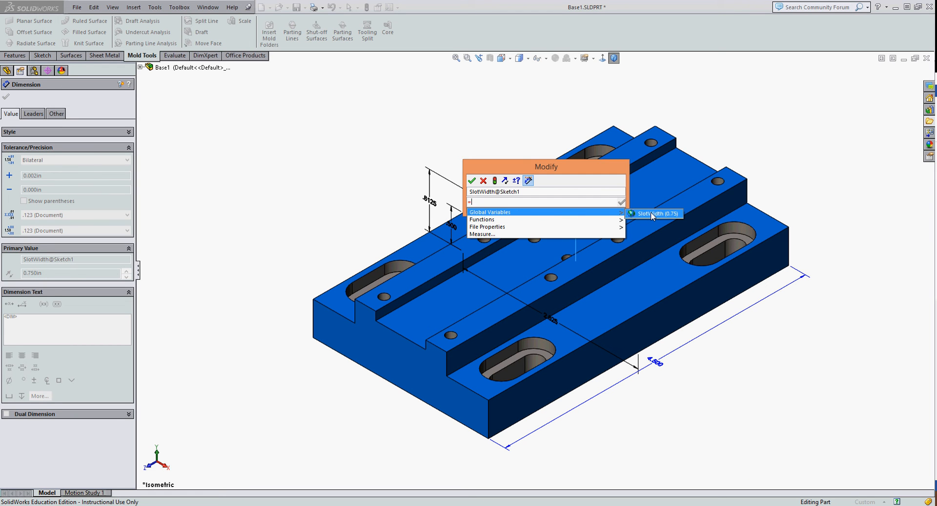
left_click(651, 214)
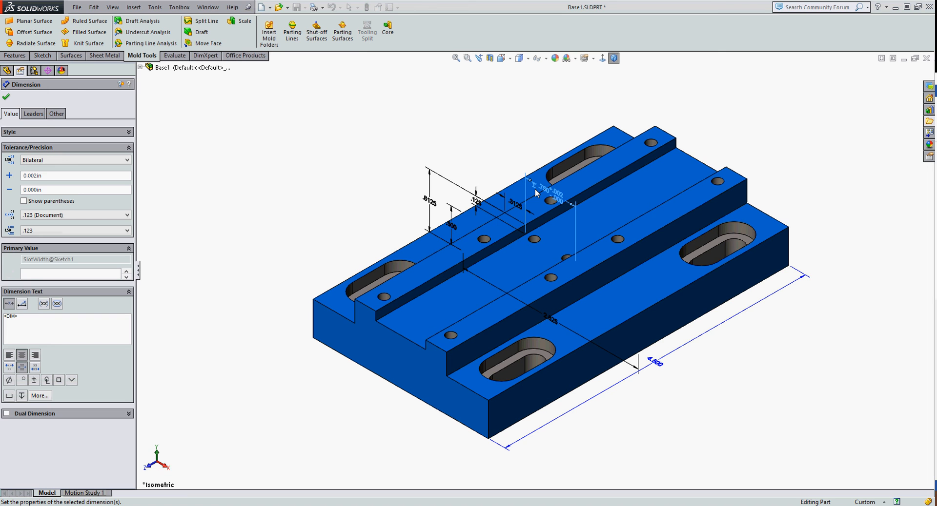
left_click(5, 96)
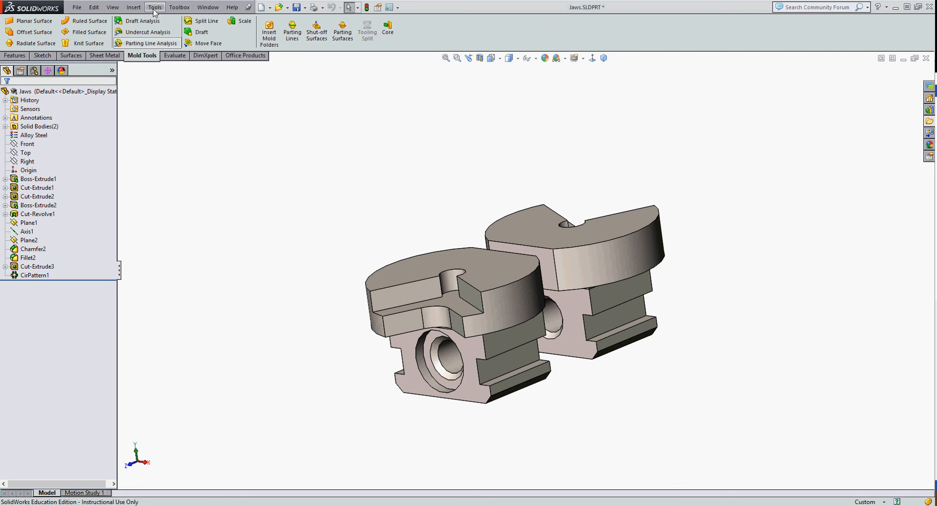
Check the Jaws part's equations link to C:\CJ2\equations.txt and close the Equations dialog.
left_click(155, 8)
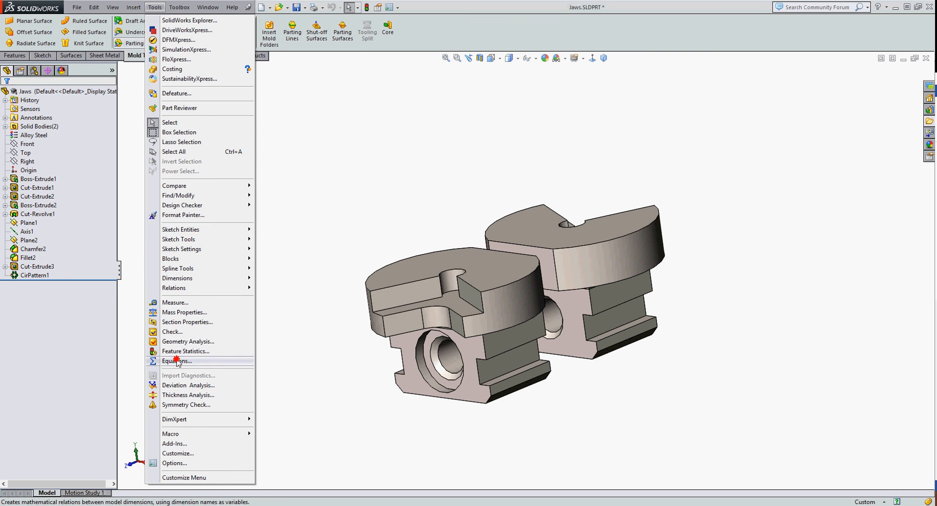
left_click(177, 360)
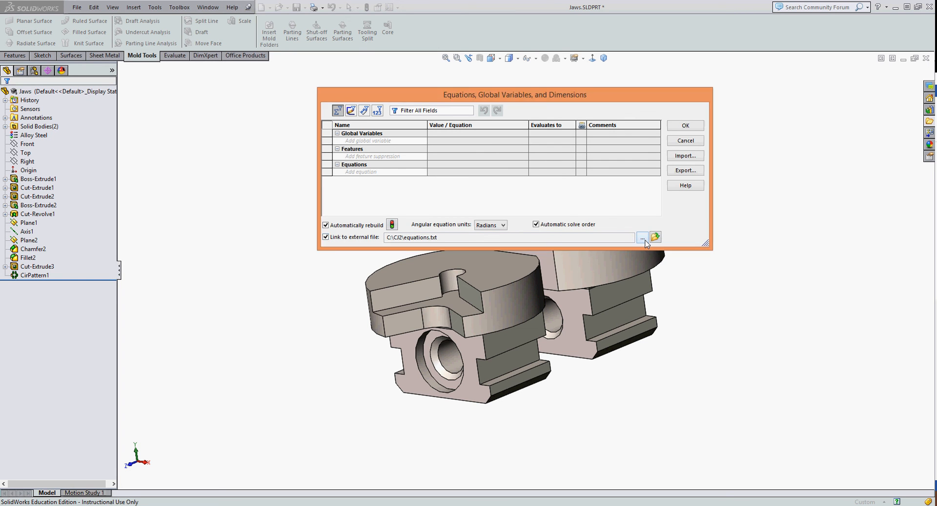
left_click(642, 237)
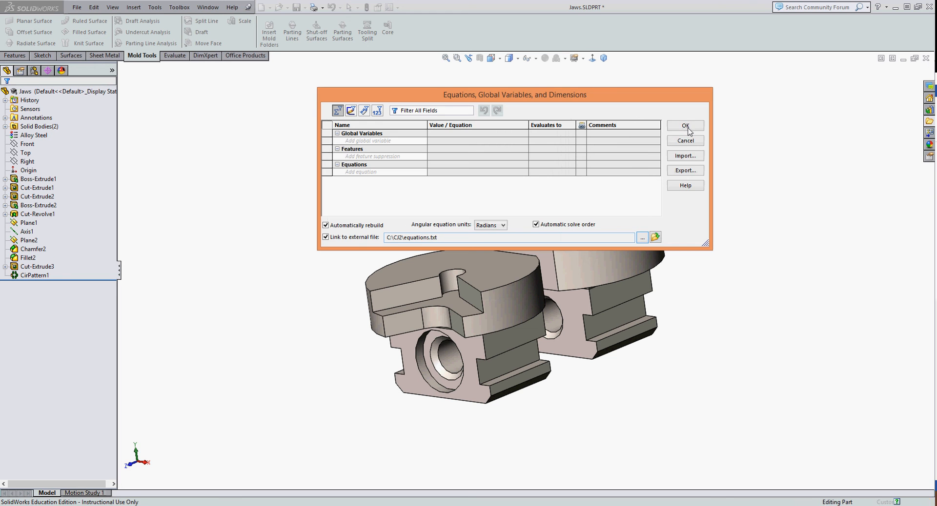
left_click(684, 125)
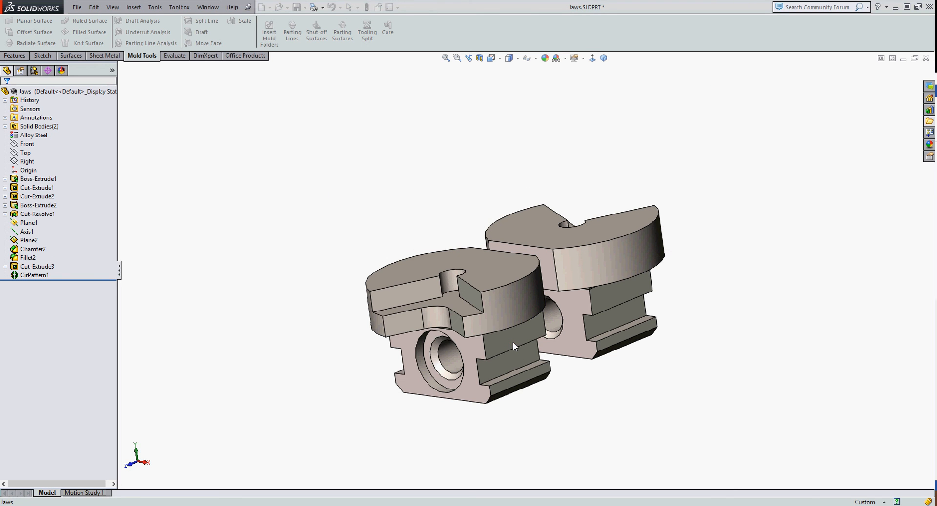
left_click(34, 275)
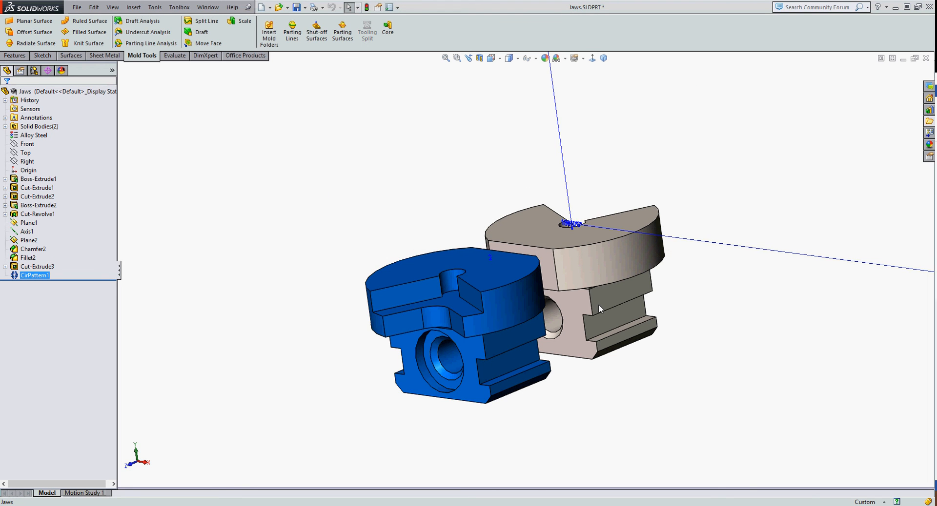
left_click(39, 205)
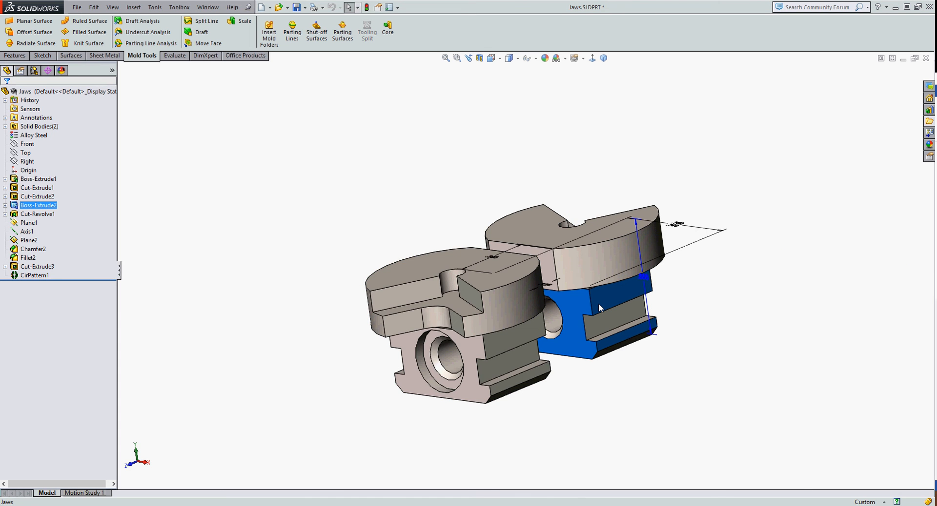
mouse_move(669, 393)
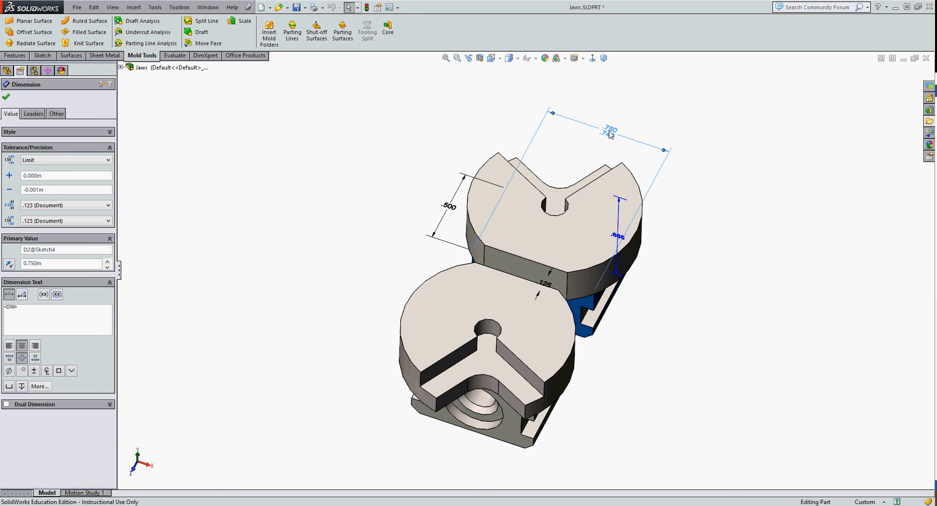
double_click(608, 130)
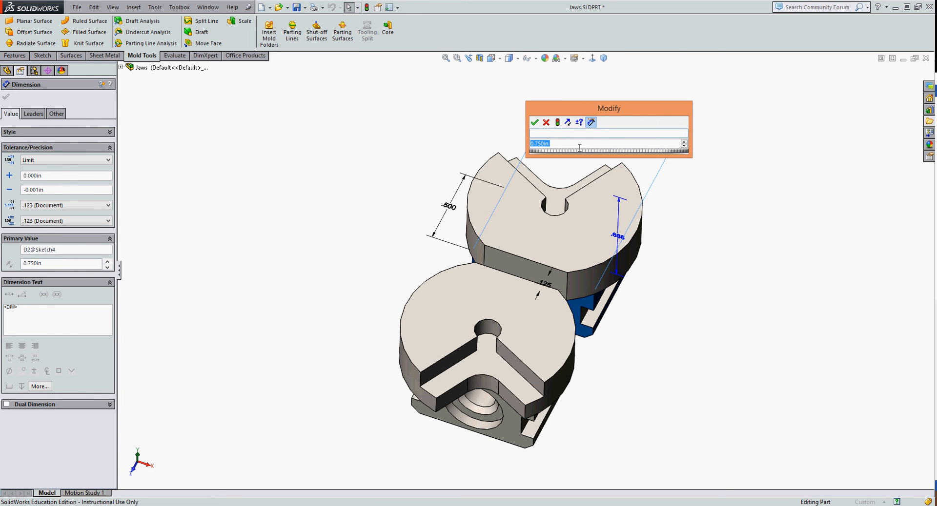
type("=")
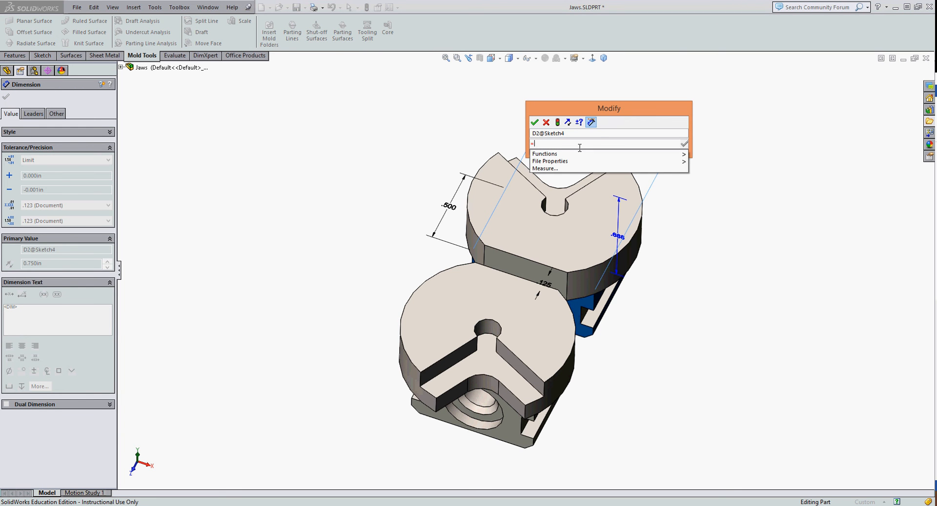
mouse_move(543, 168)
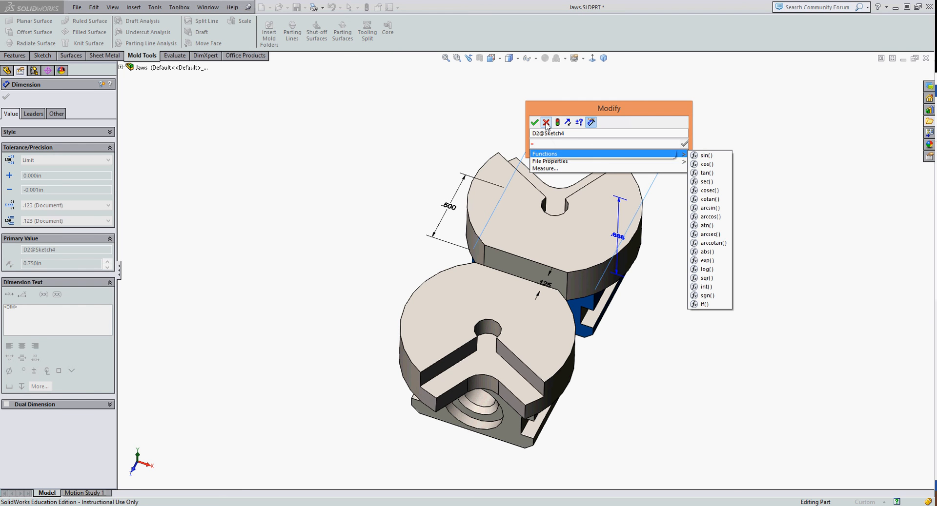
left_click(534, 123)
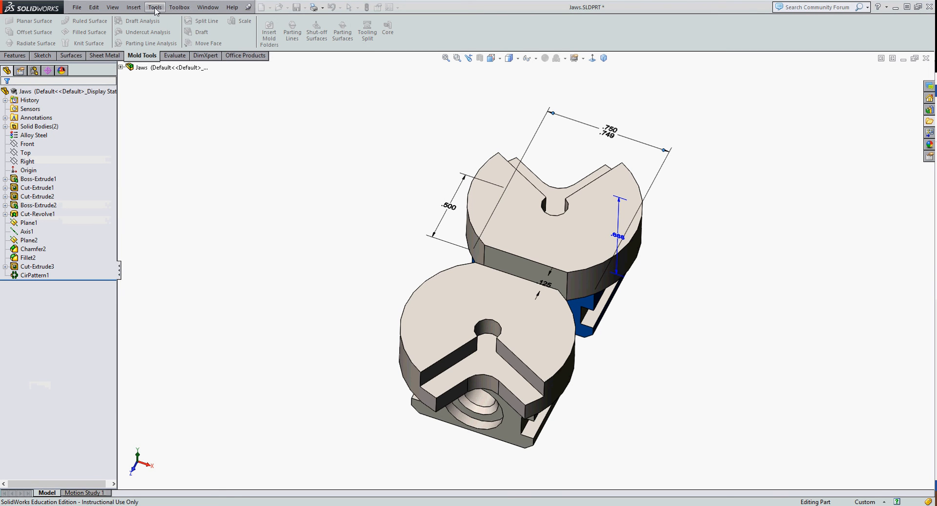
Add the Jaws global variable SlotWidth = 0.75, linked to the external equations file.
left_click(154, 6)
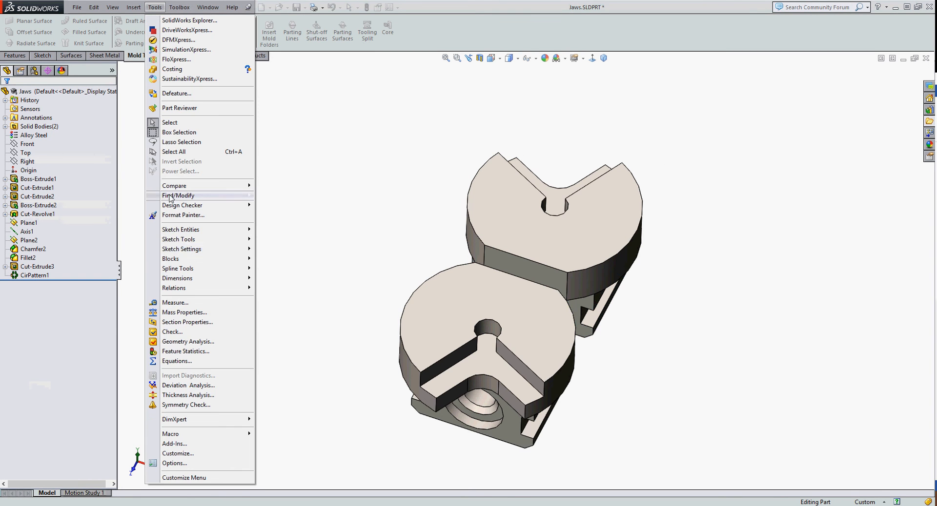
left_click(176, 362)
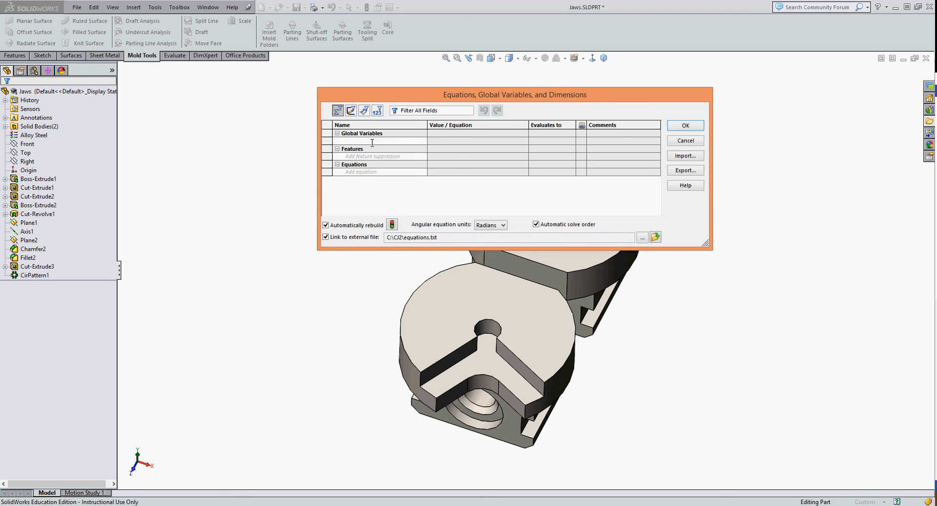
type("SI")
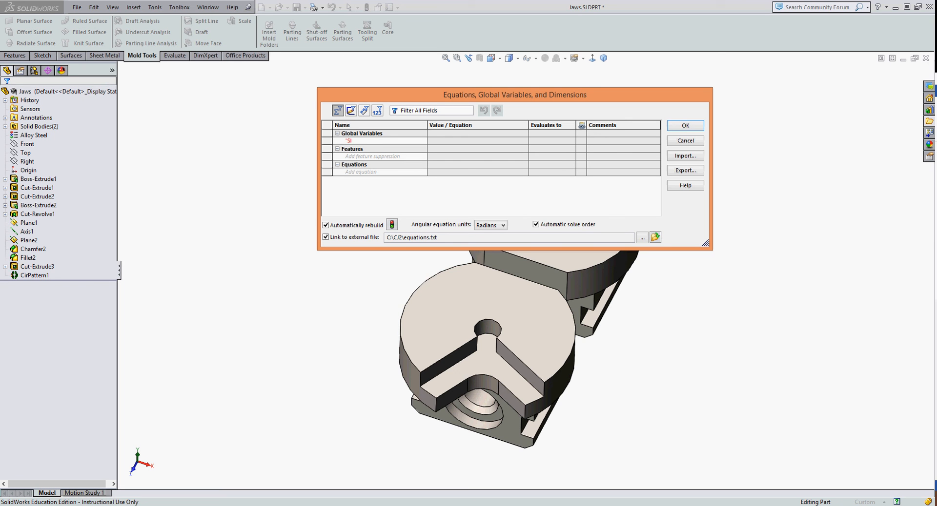
type("SlotWidth")
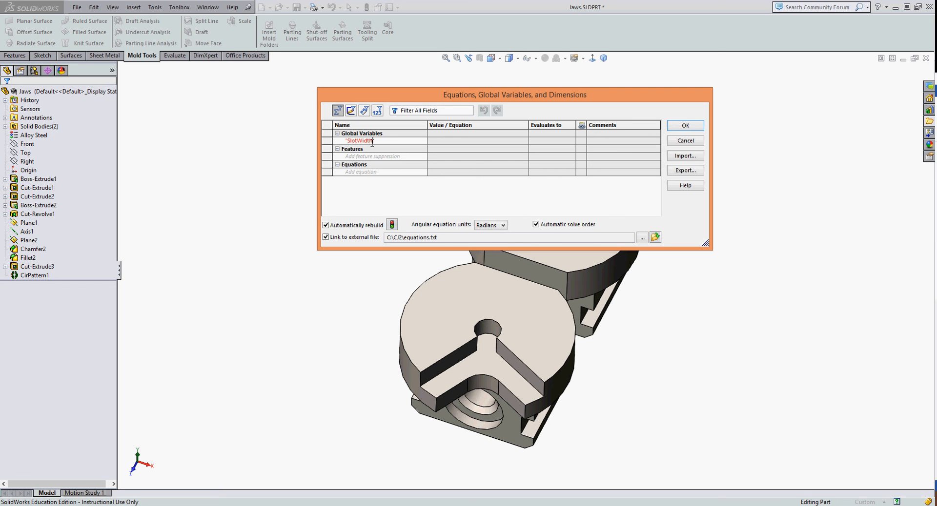
left_click(368, 140)
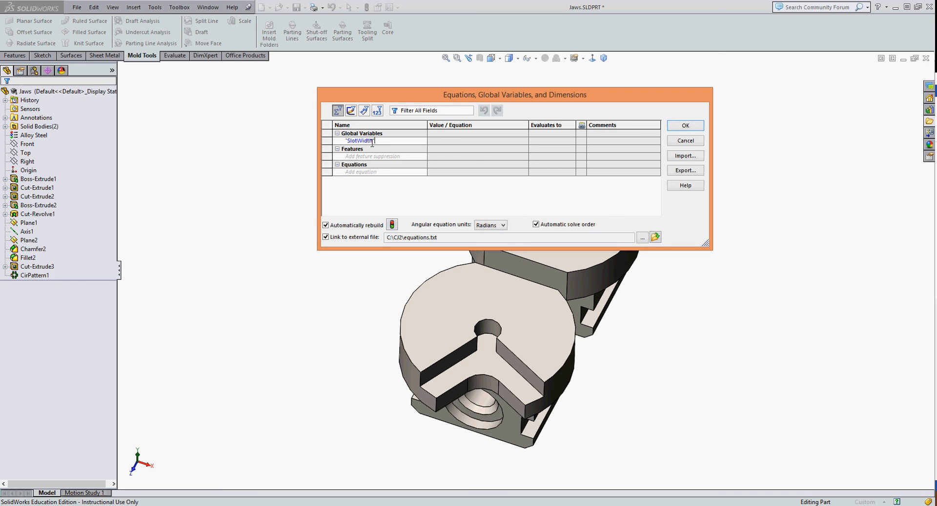
left_click(475, 141)
type("= 0.75")
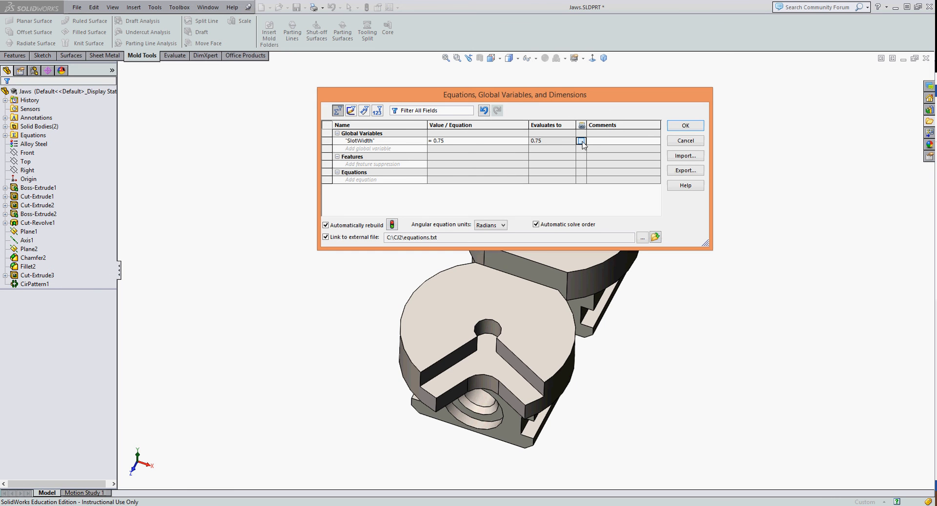
left_click(580, 141)
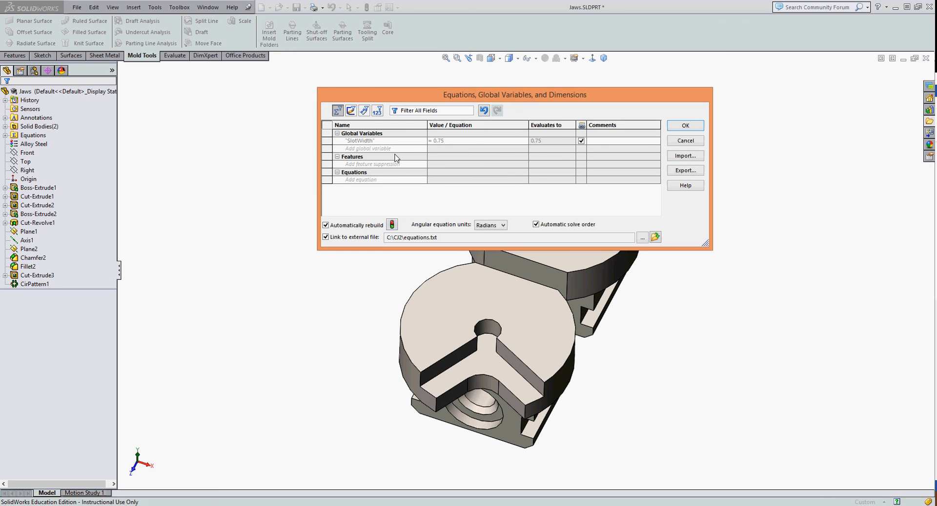
mouse_move(530, 142)
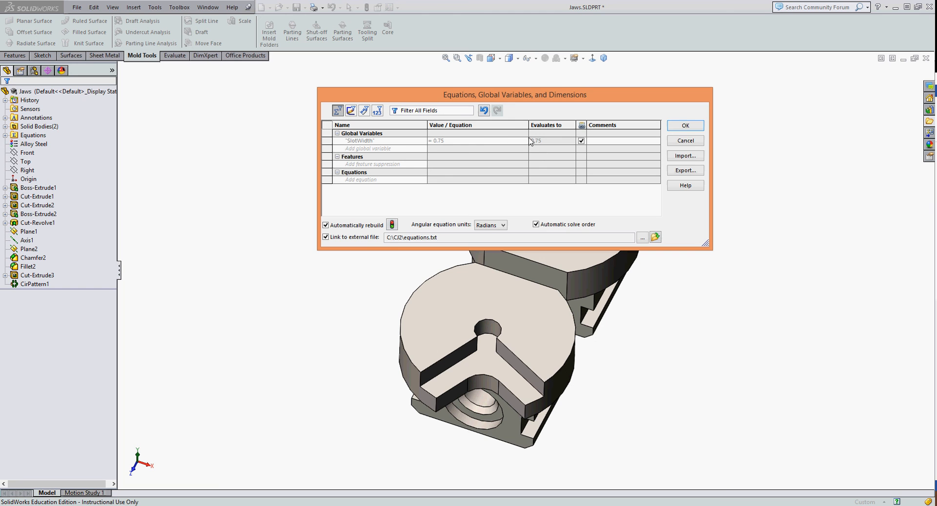
mouse_move(357, 242)
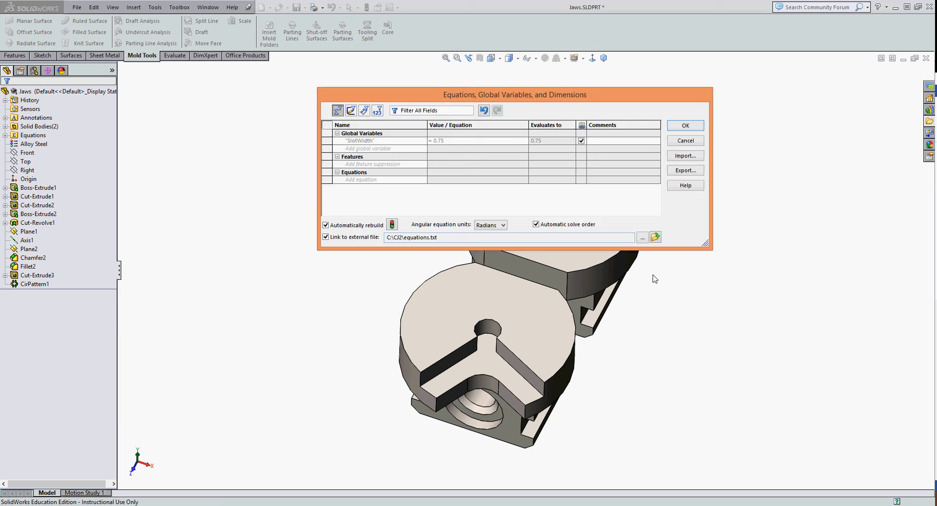
left_click(684, 126)
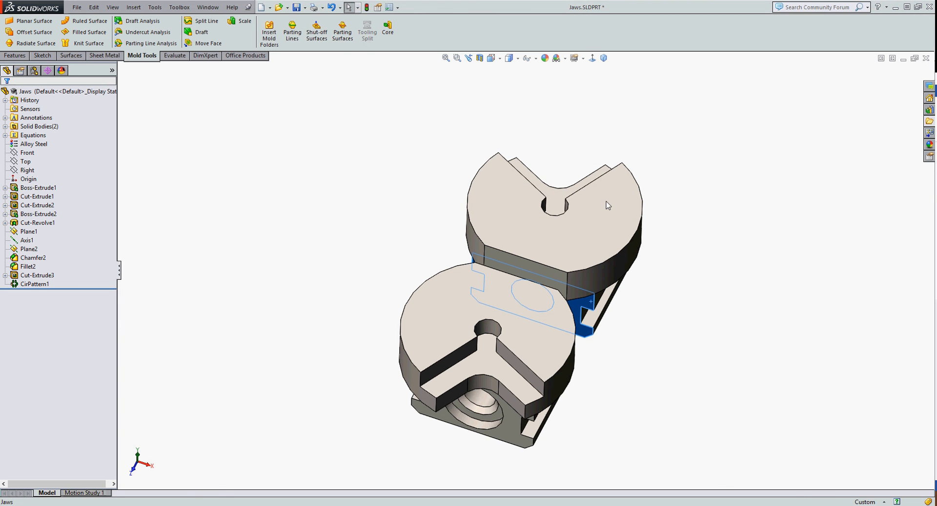
Drive the slot width dimension with ="SlotWidth", keeping its .750/.749 limit tolerance.
left_click(38, 214)
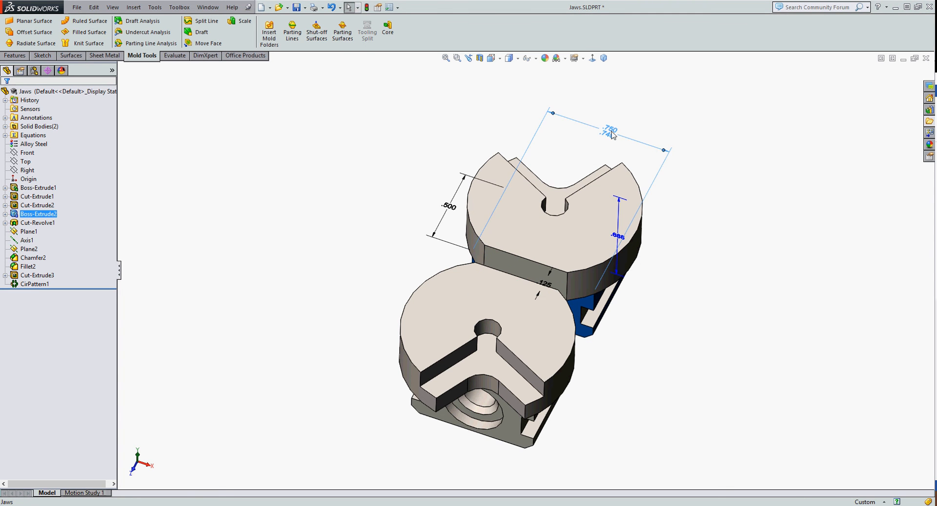
double_click(607, 130)
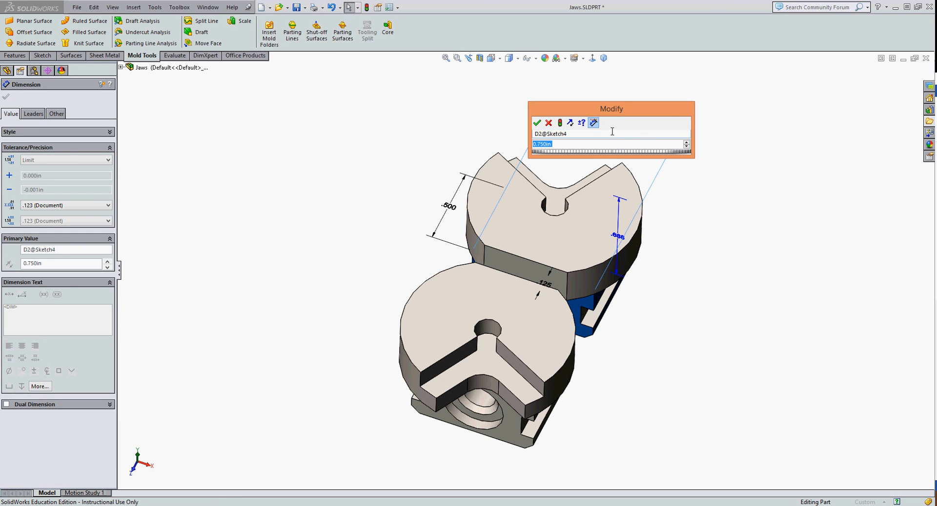
left_click(686, 144)
type("=")
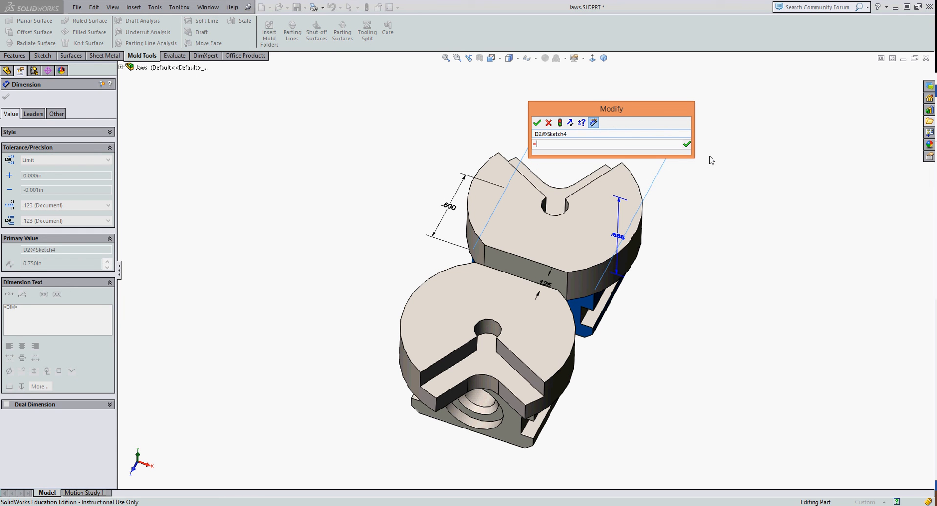
type("\"SlotWidth\"")
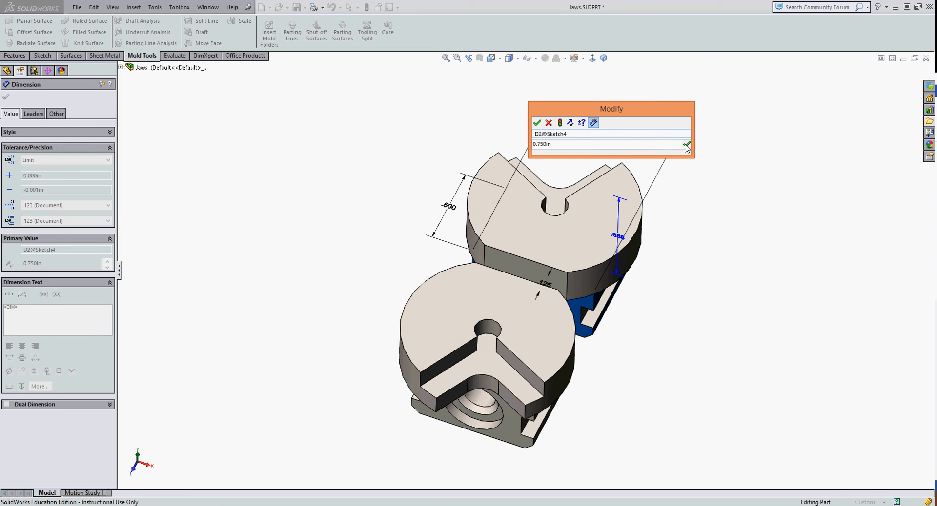
left_click(536, 123)
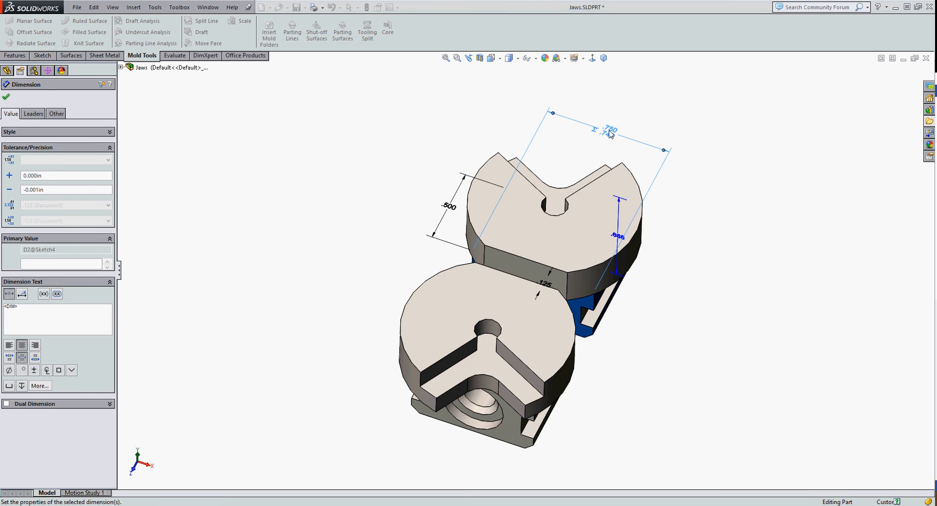
left_click(64, 159)
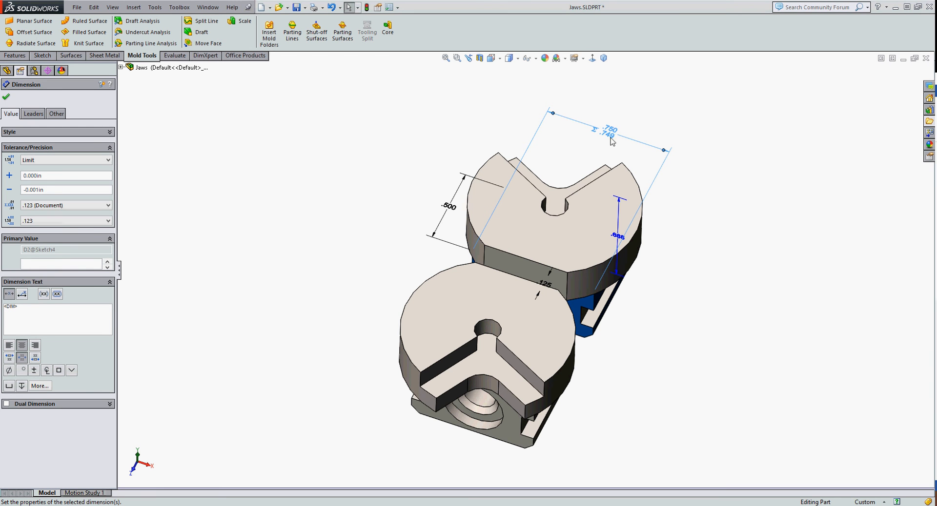
mouse_move(497, 149)
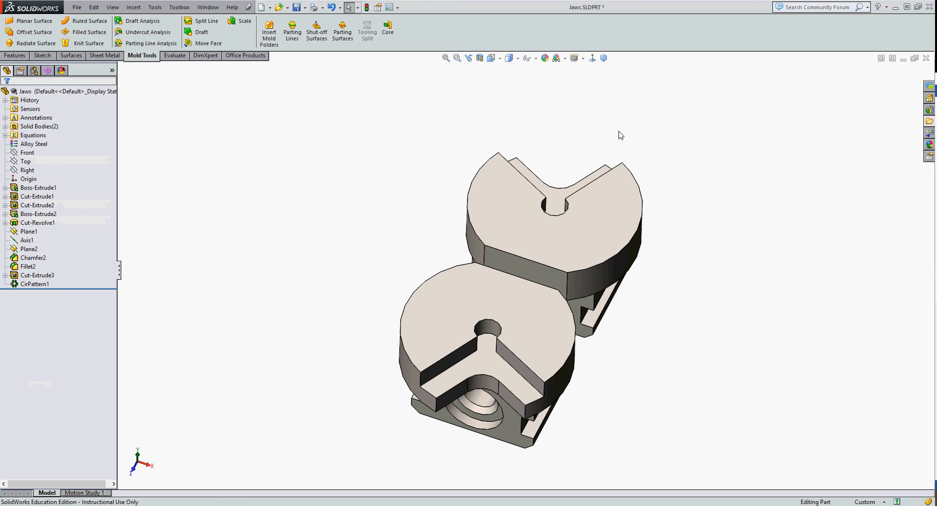
mouse_move(680, 226)
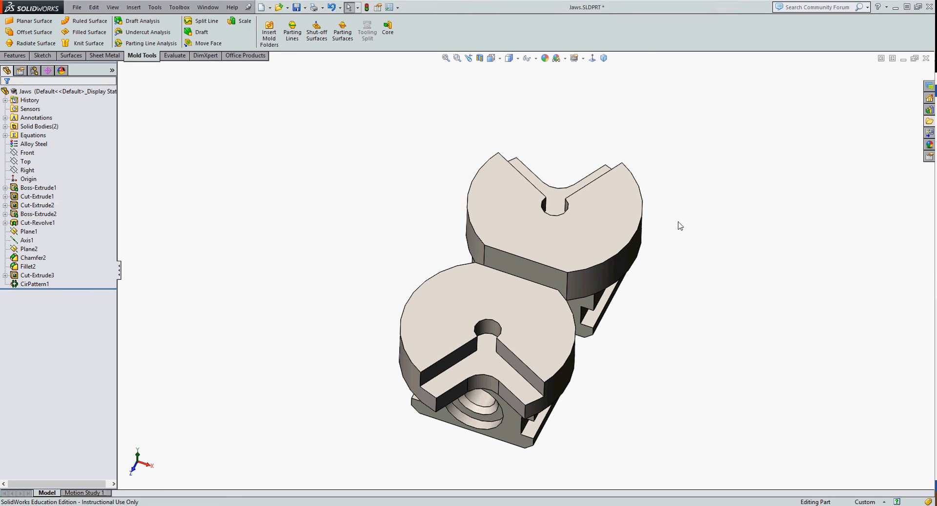
mouse_move(657, 336)
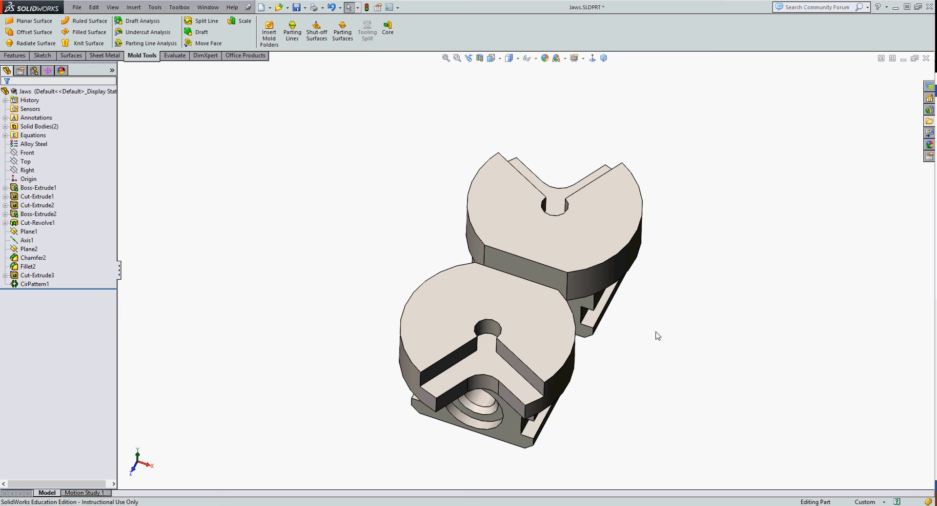
mouse_move(655, 332)
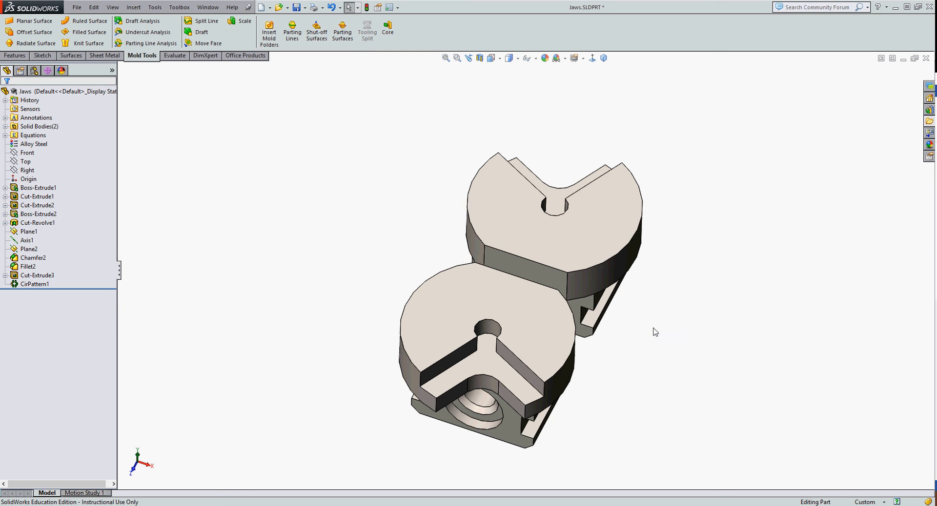